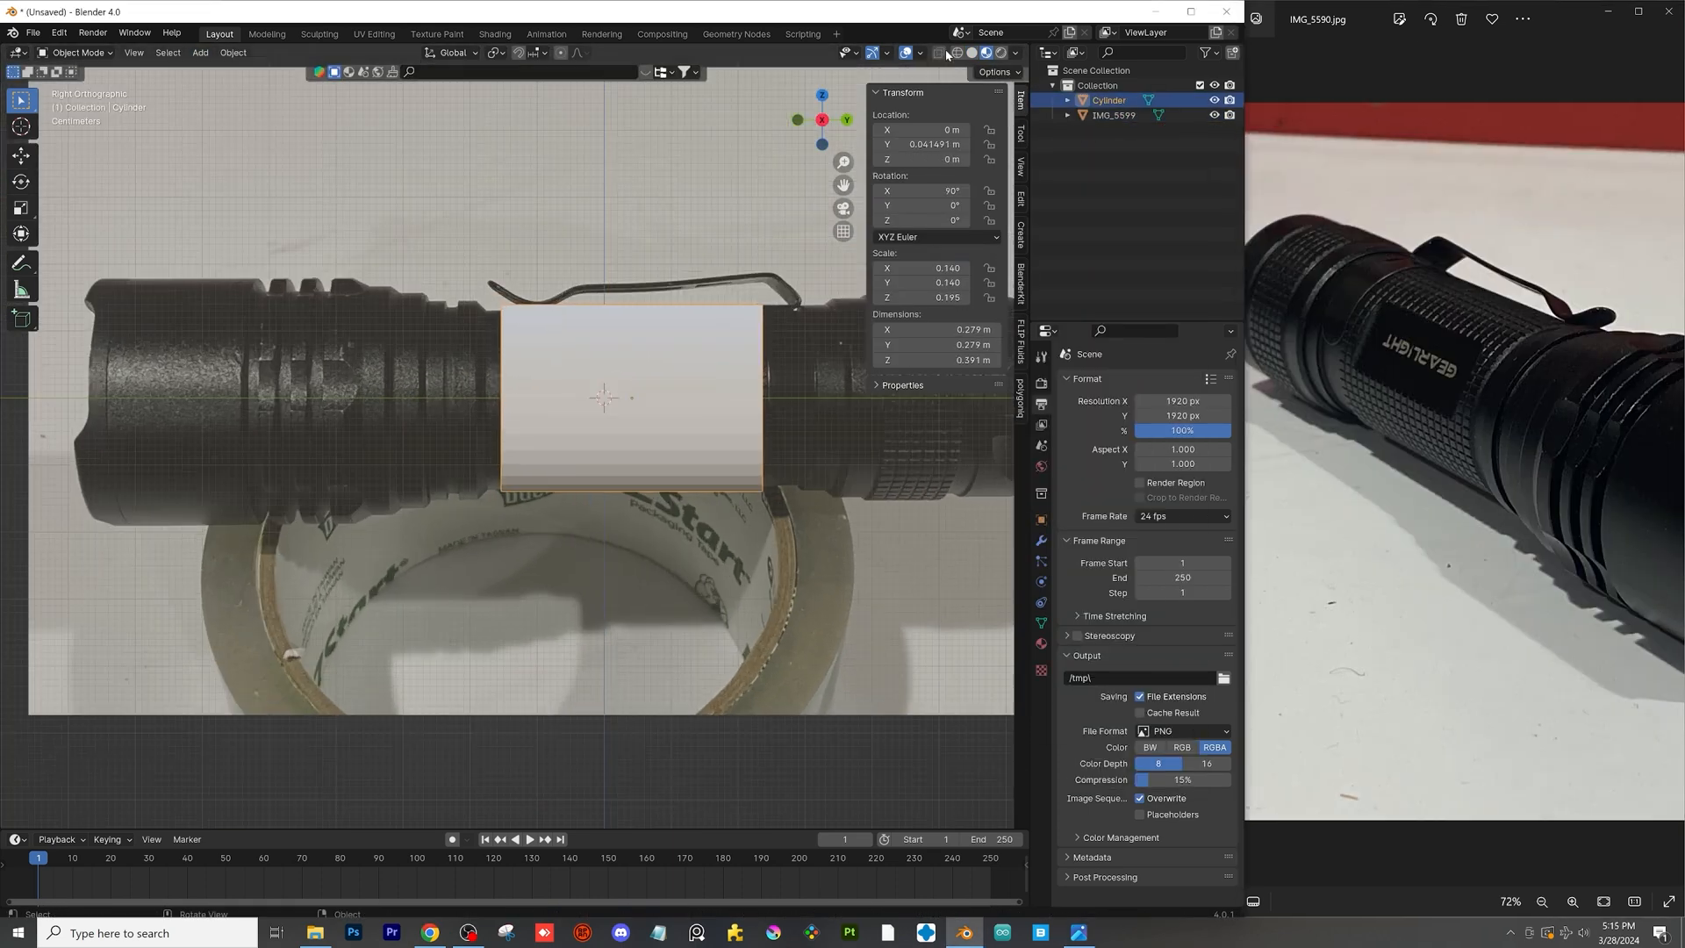
# - Extrude and scale the cylinder's rings into a ridged tube, adding Edge Split and Subdivision Surface modifiers
pyautogui.press('Tab')
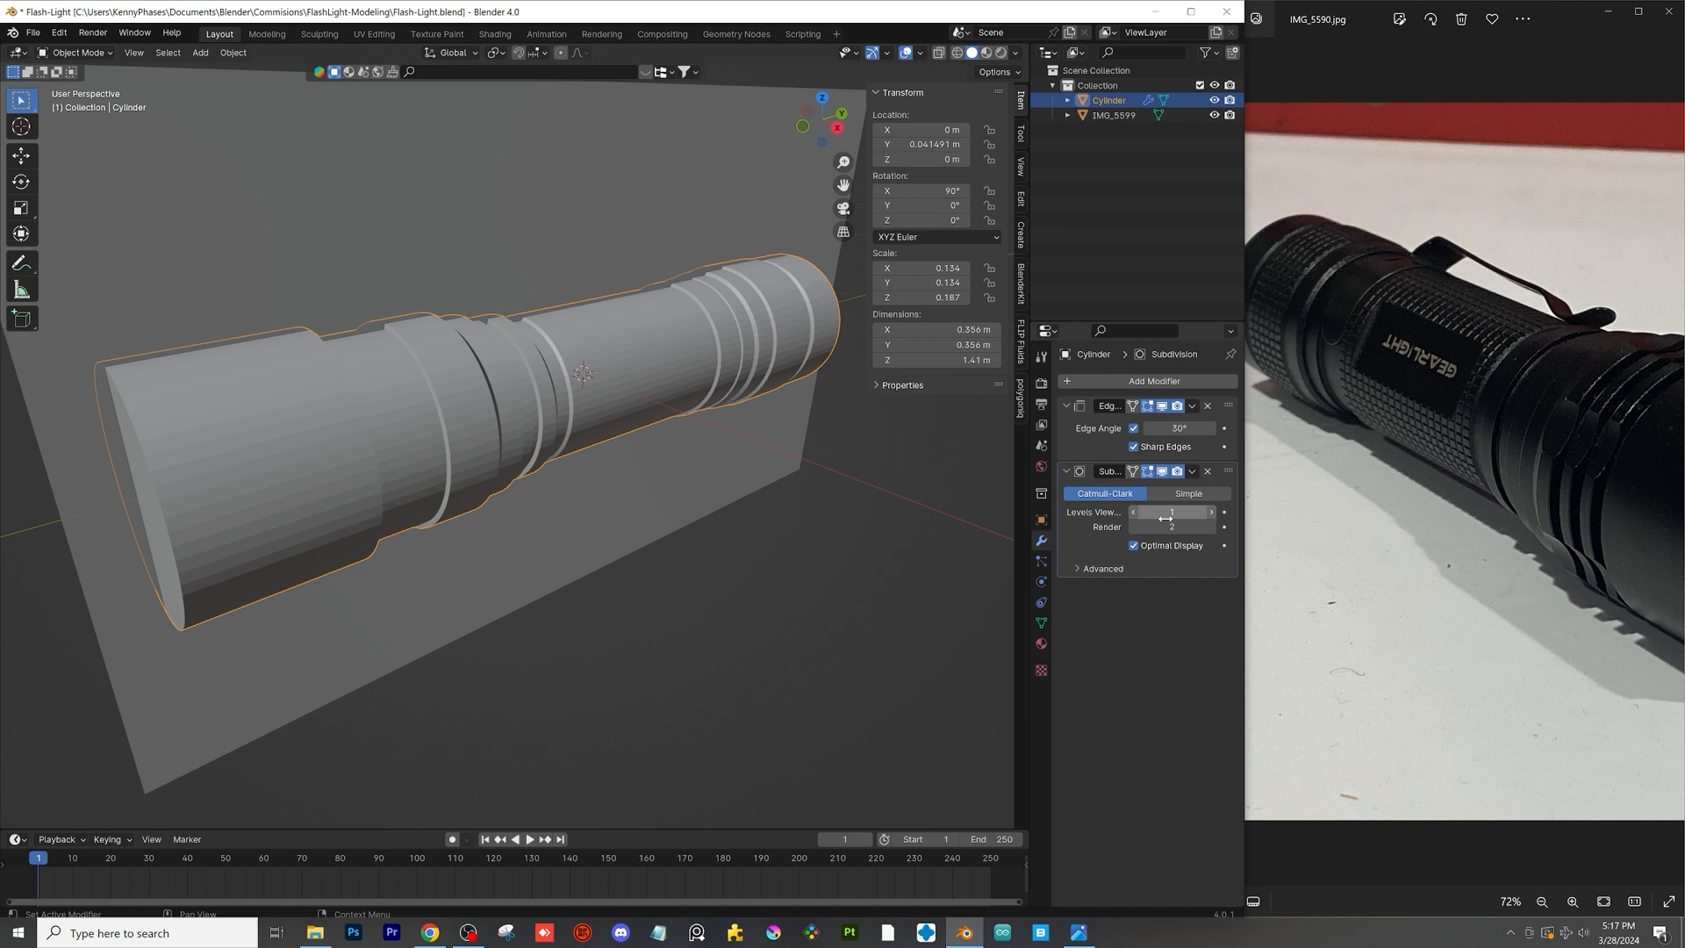
# - Add cylinder cutters rotated and scaled against the head, with Bevel, Edge Split and Subdivision modifiers
pyautogui.click(1114, 115)
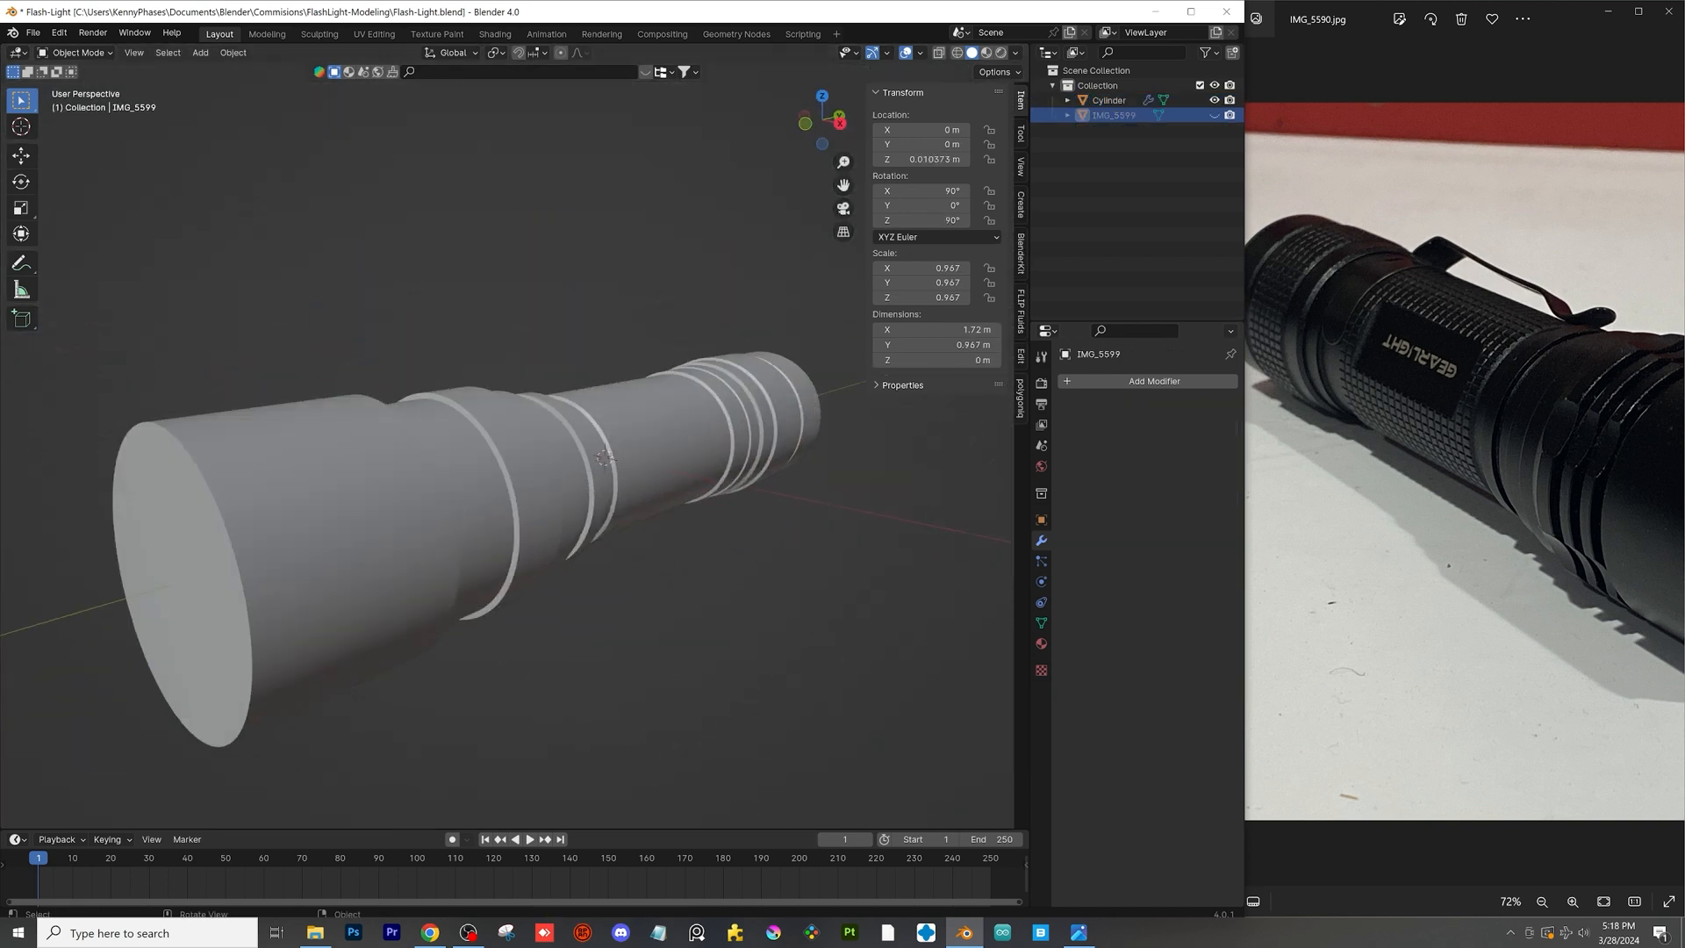
pyautogui.press('Tab')
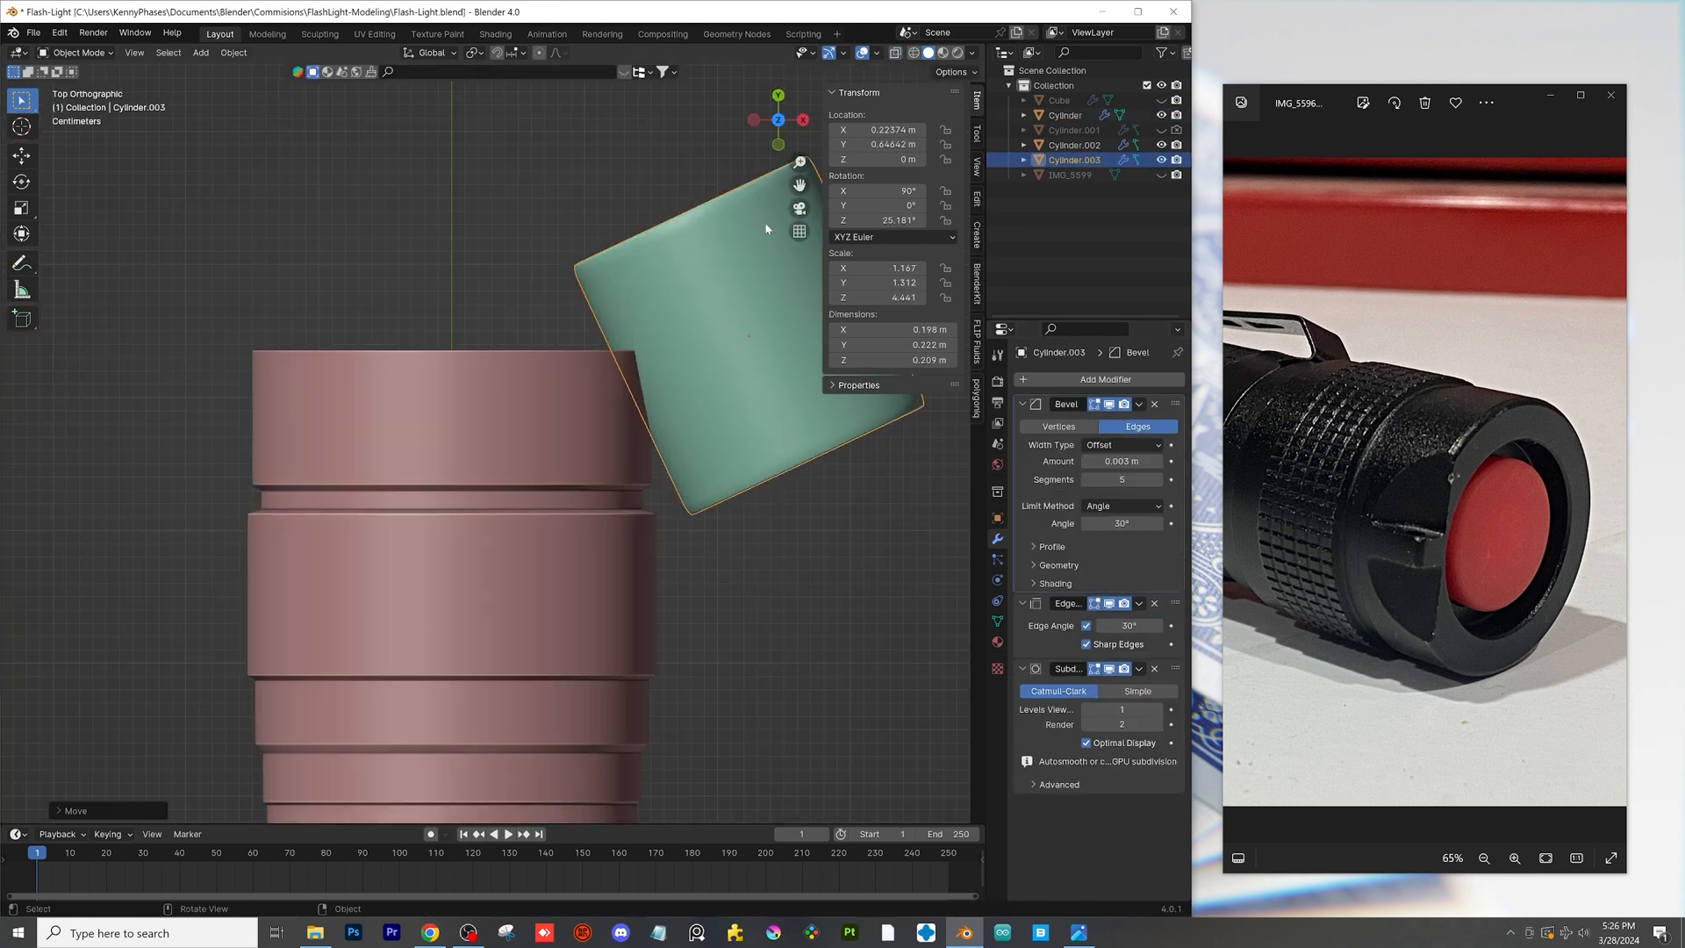
# - Carve the body with Boolean Difference cutters and array a cylinder four times along a Bezier circle
pyautogui.click(201, 53)
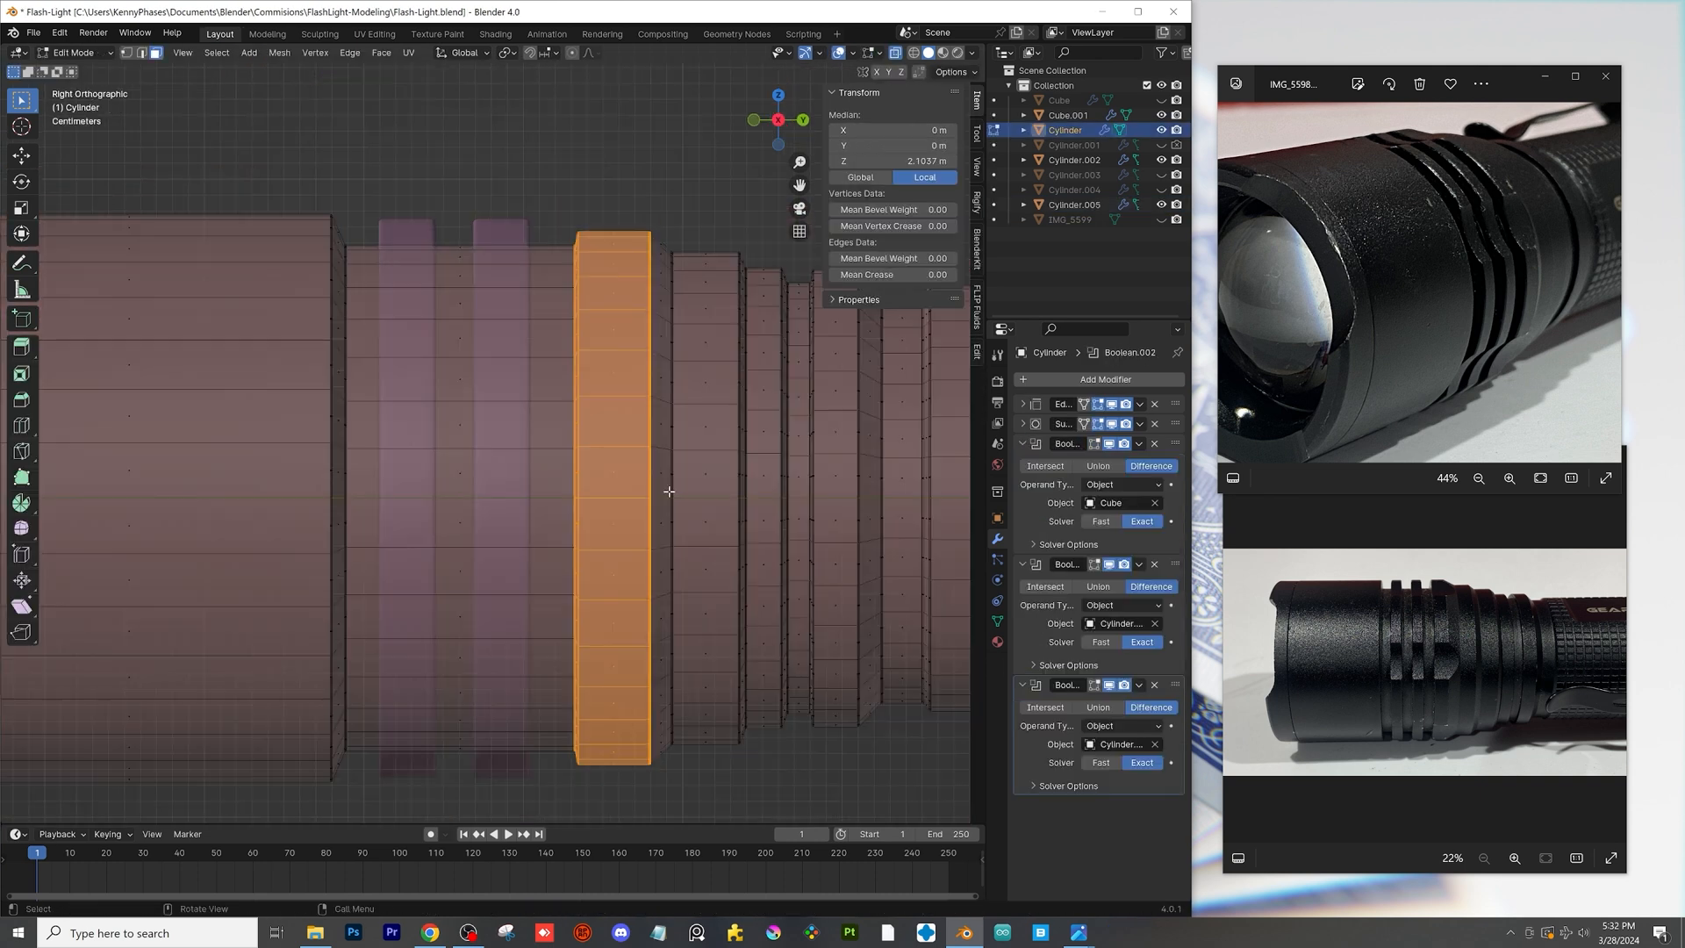
pyautogui.press('Tab')
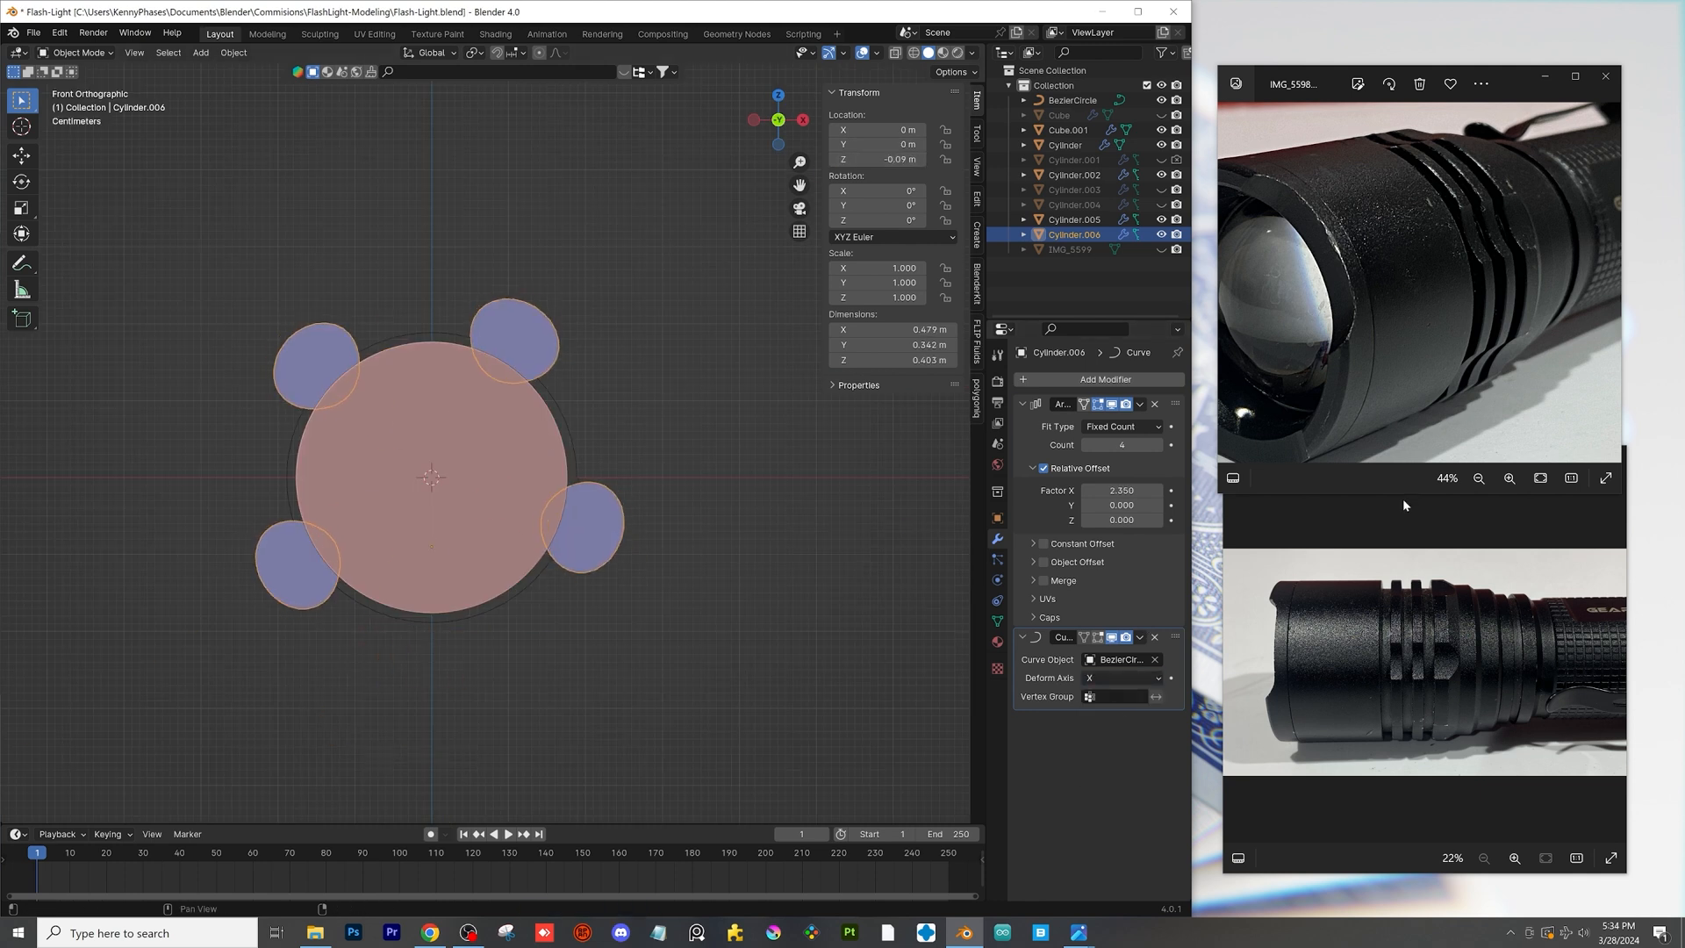
# - Apply the arrayed cutters as a Boolean difference on the head, hide them, and save
pyautogui.click(1073, 220)
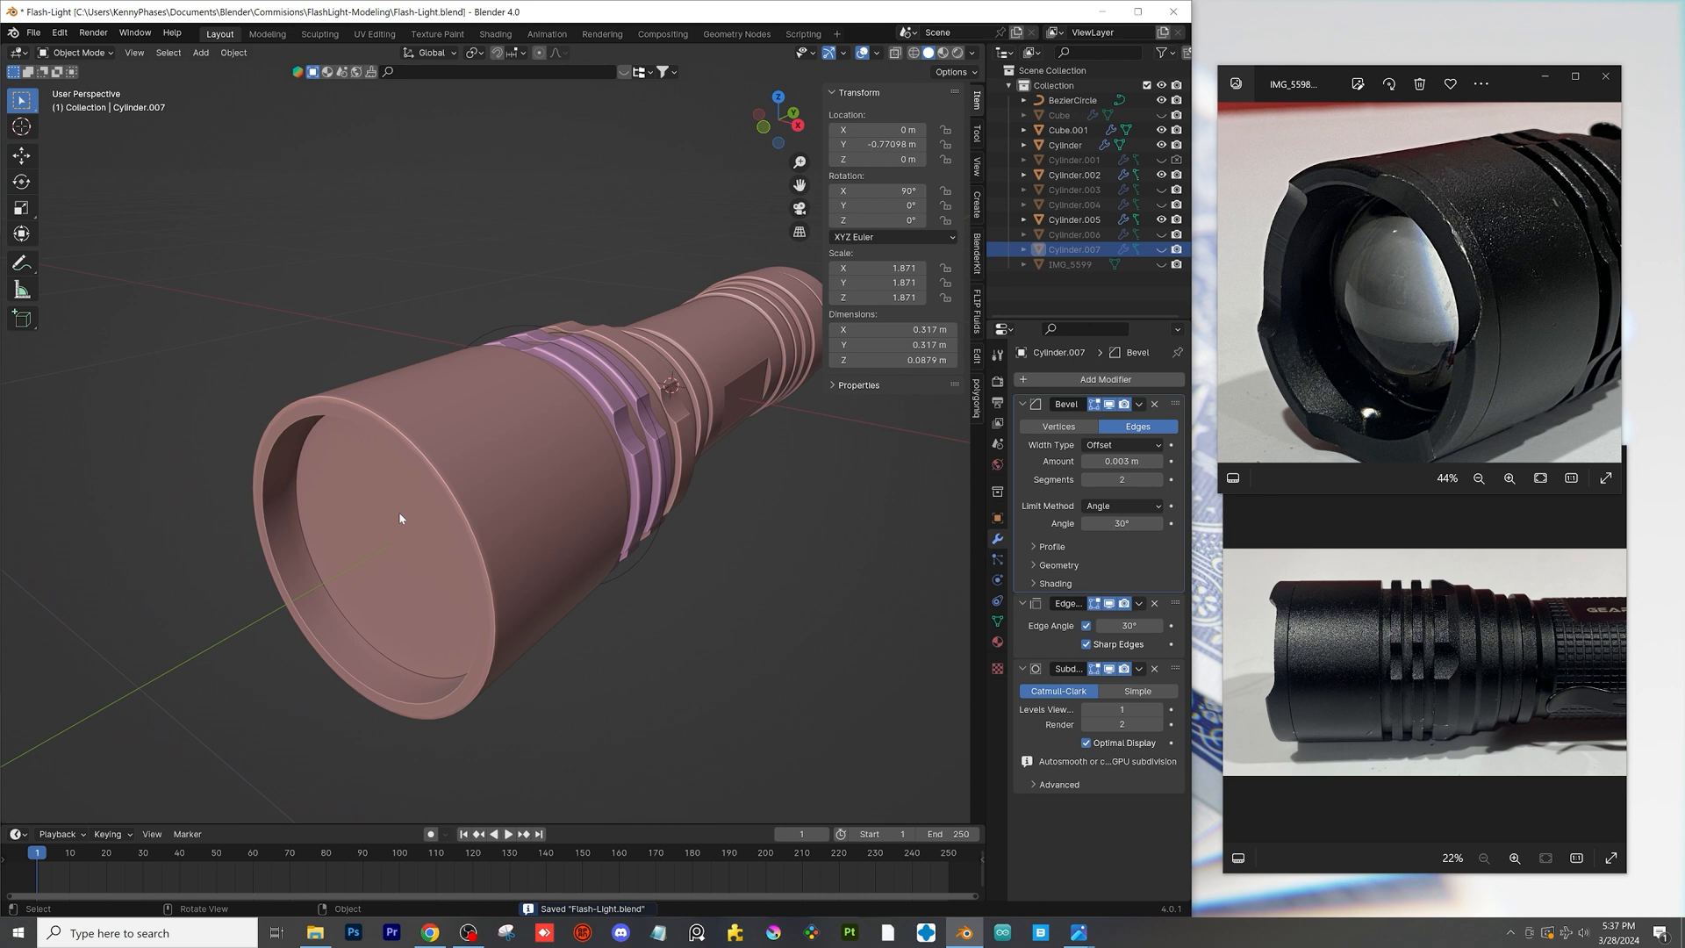
# - Add a plane in top orthographic view and scale it to about 0.52 over the handle's middle
pyautogui.click(1063, 145)
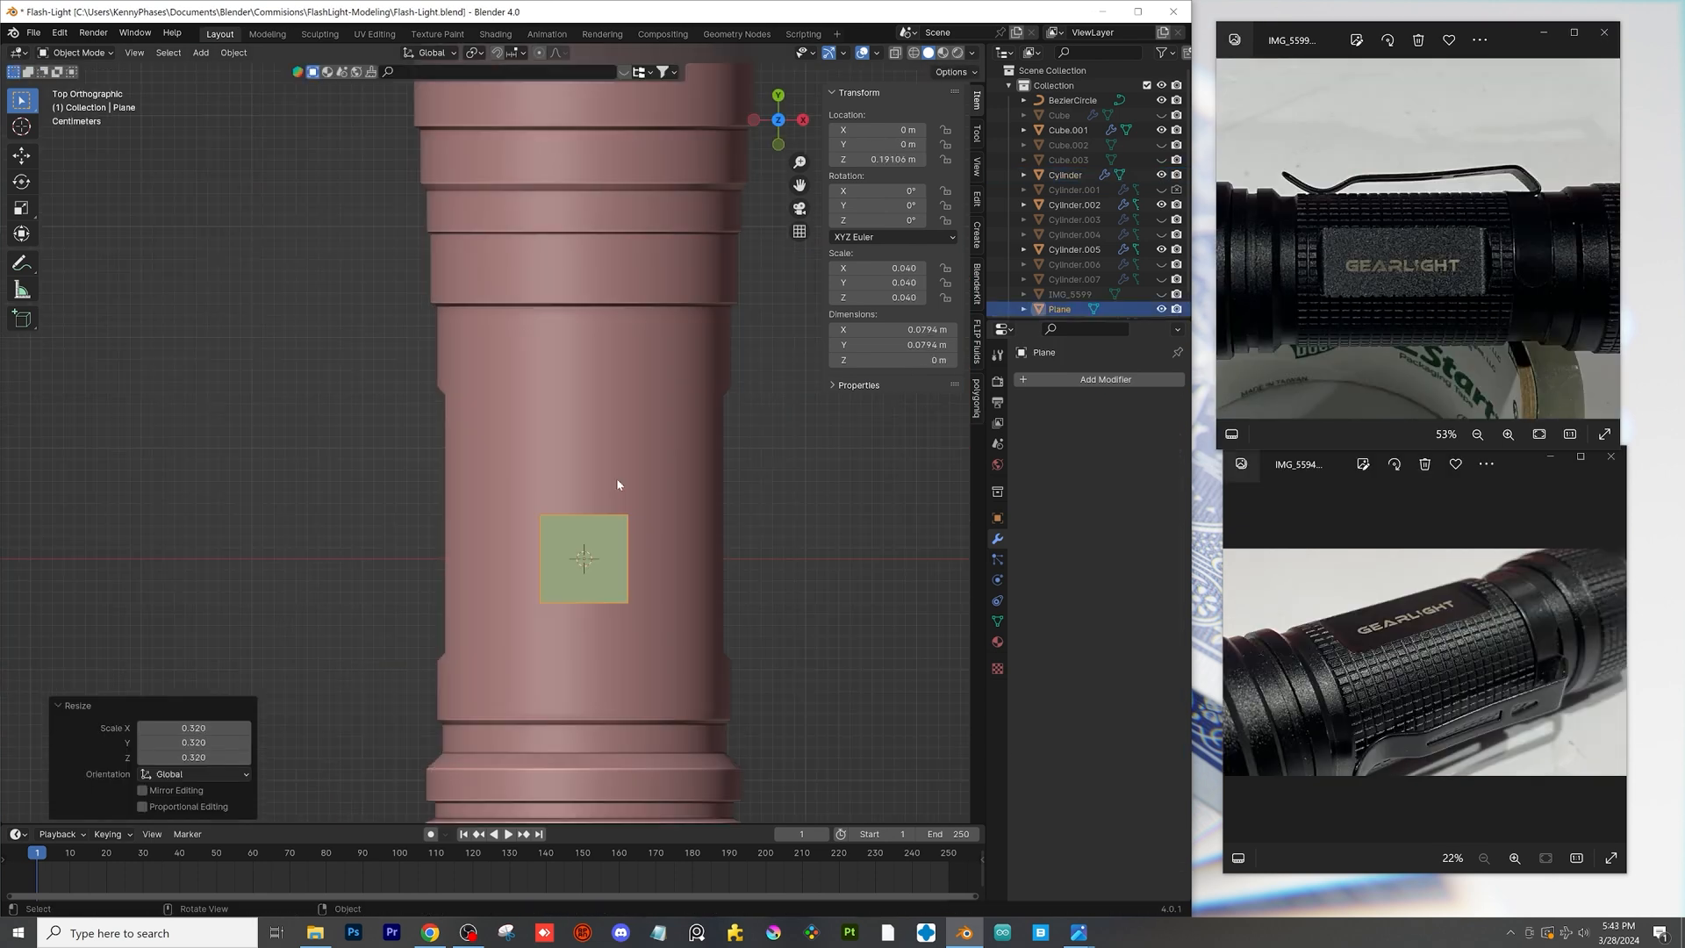
# - Array a small beveled cube 23 times along a Bezier circle curve around the grip
pyautogui.press('Tab')
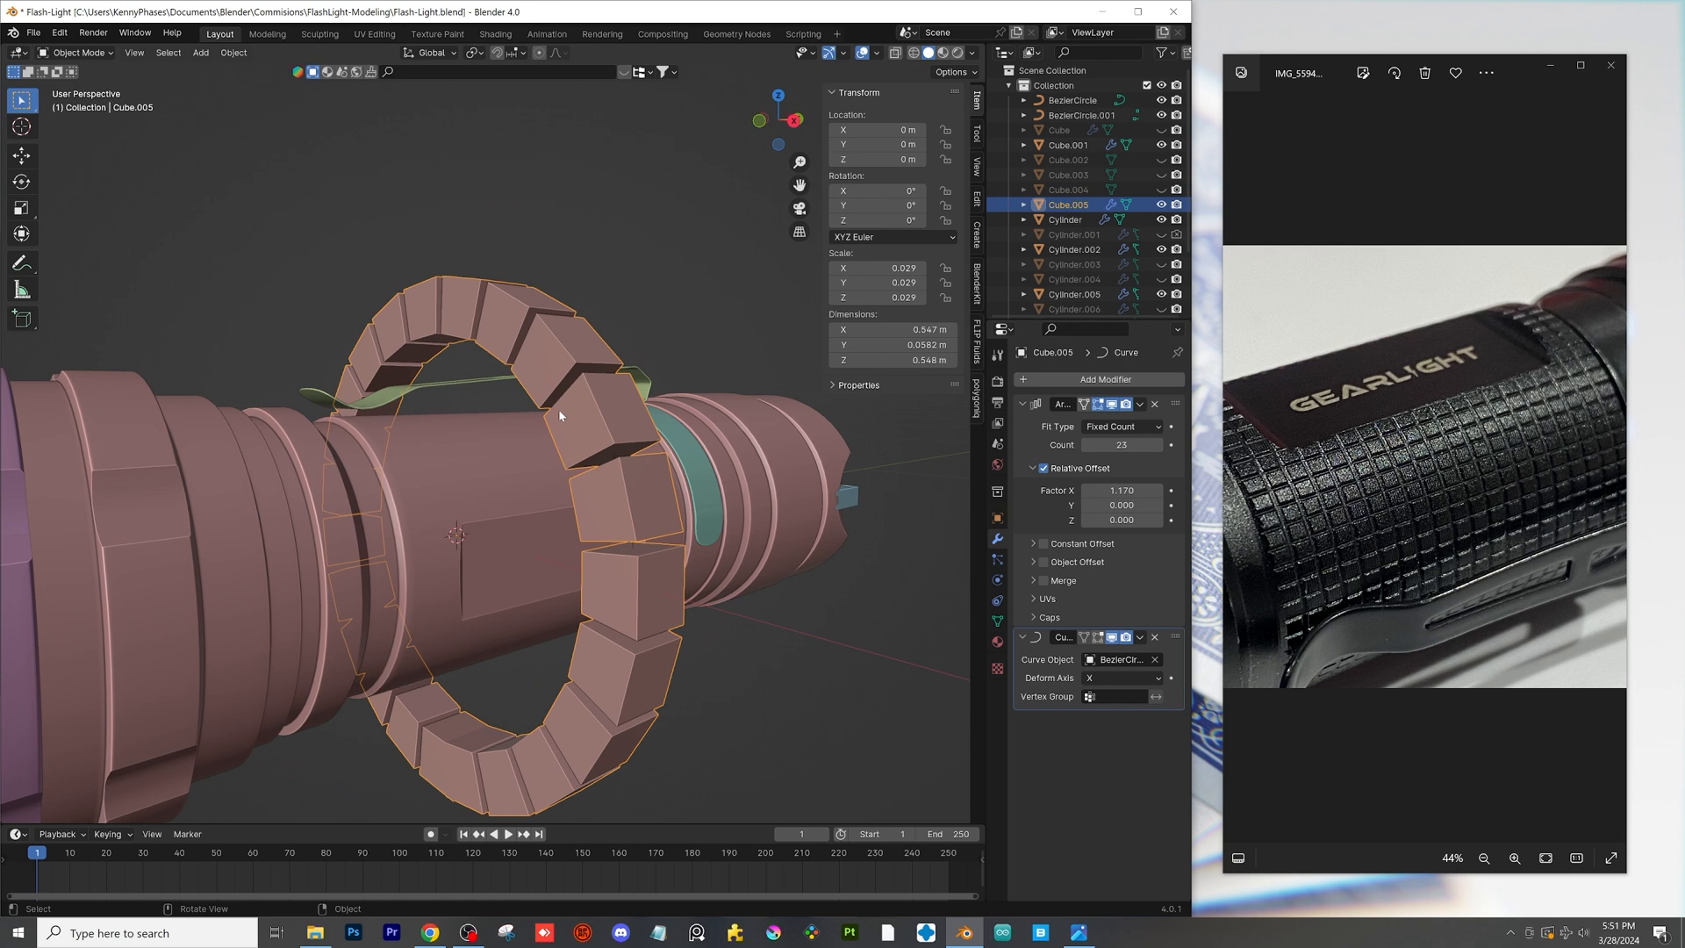
# - Add a second Array modifier for the knurled grid, load an HDRI, and link the dark material
pyautogui.press('s')
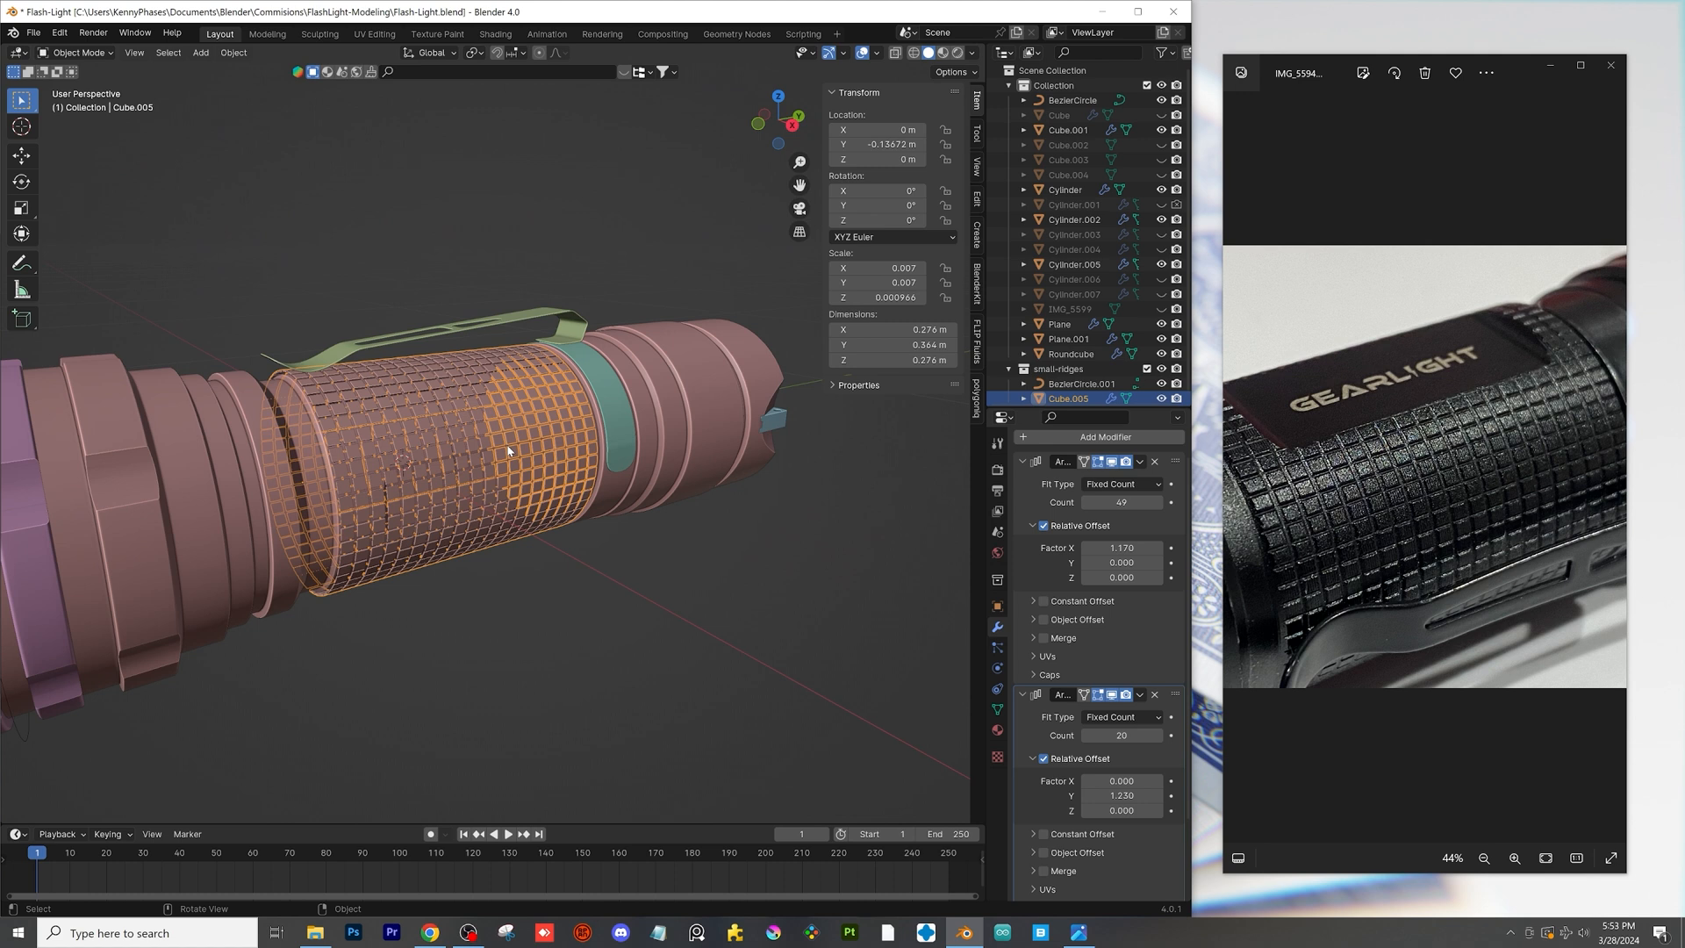
pyautogui.press('Tab')
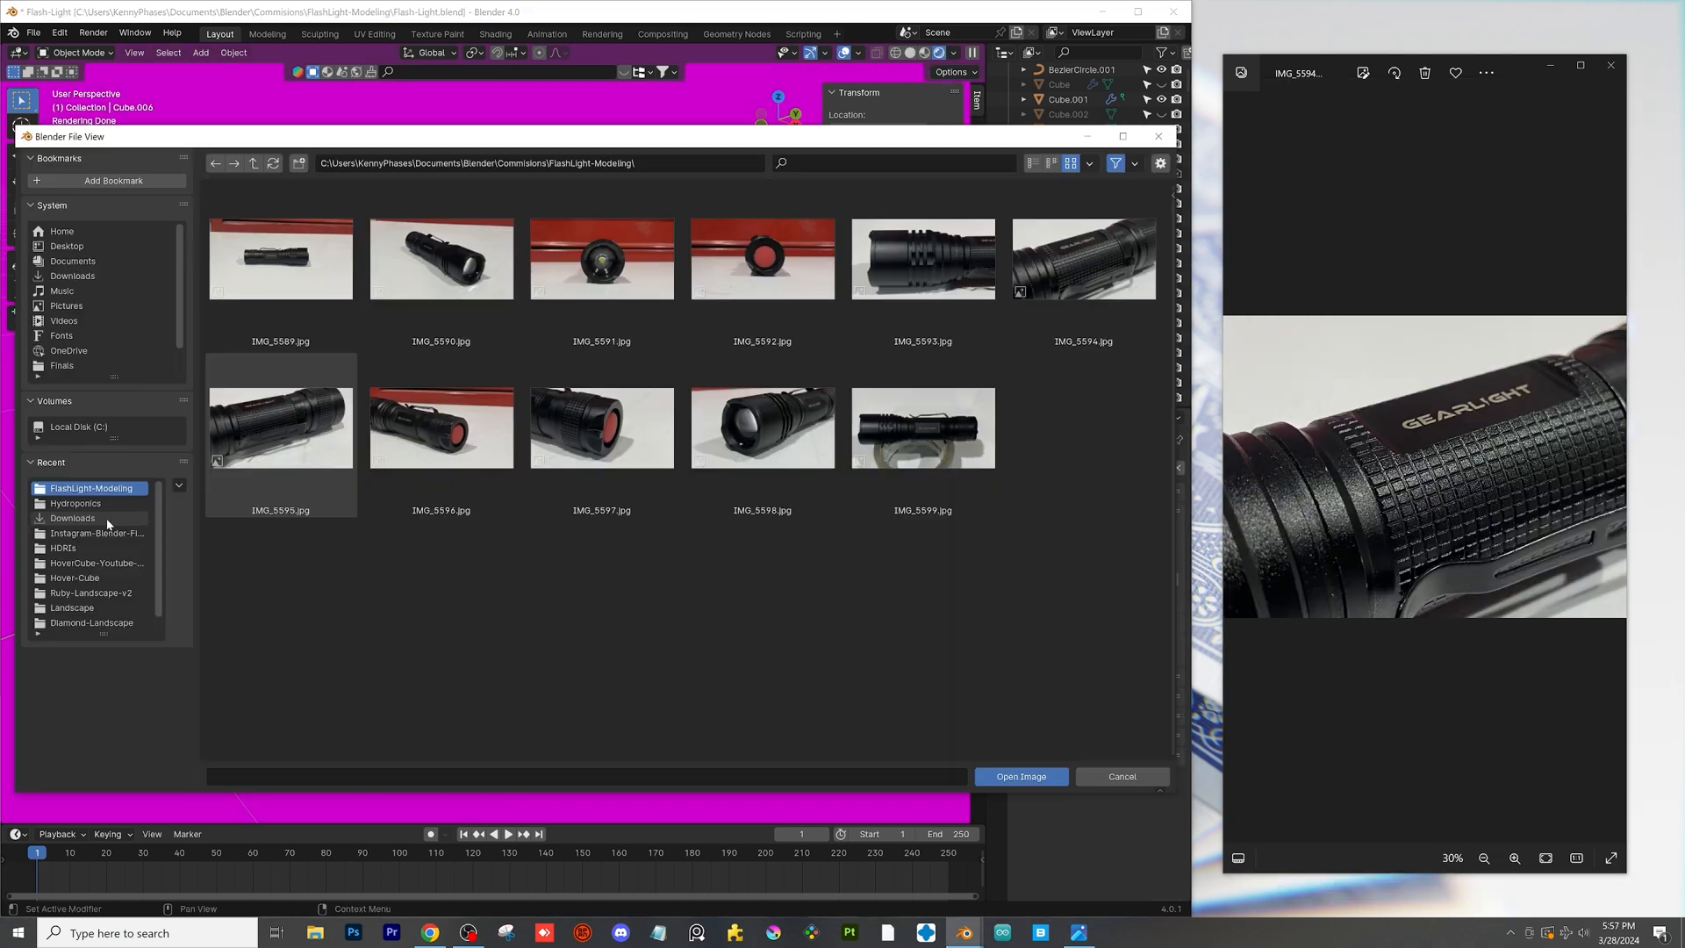
pyautogui.click(1121, 775)
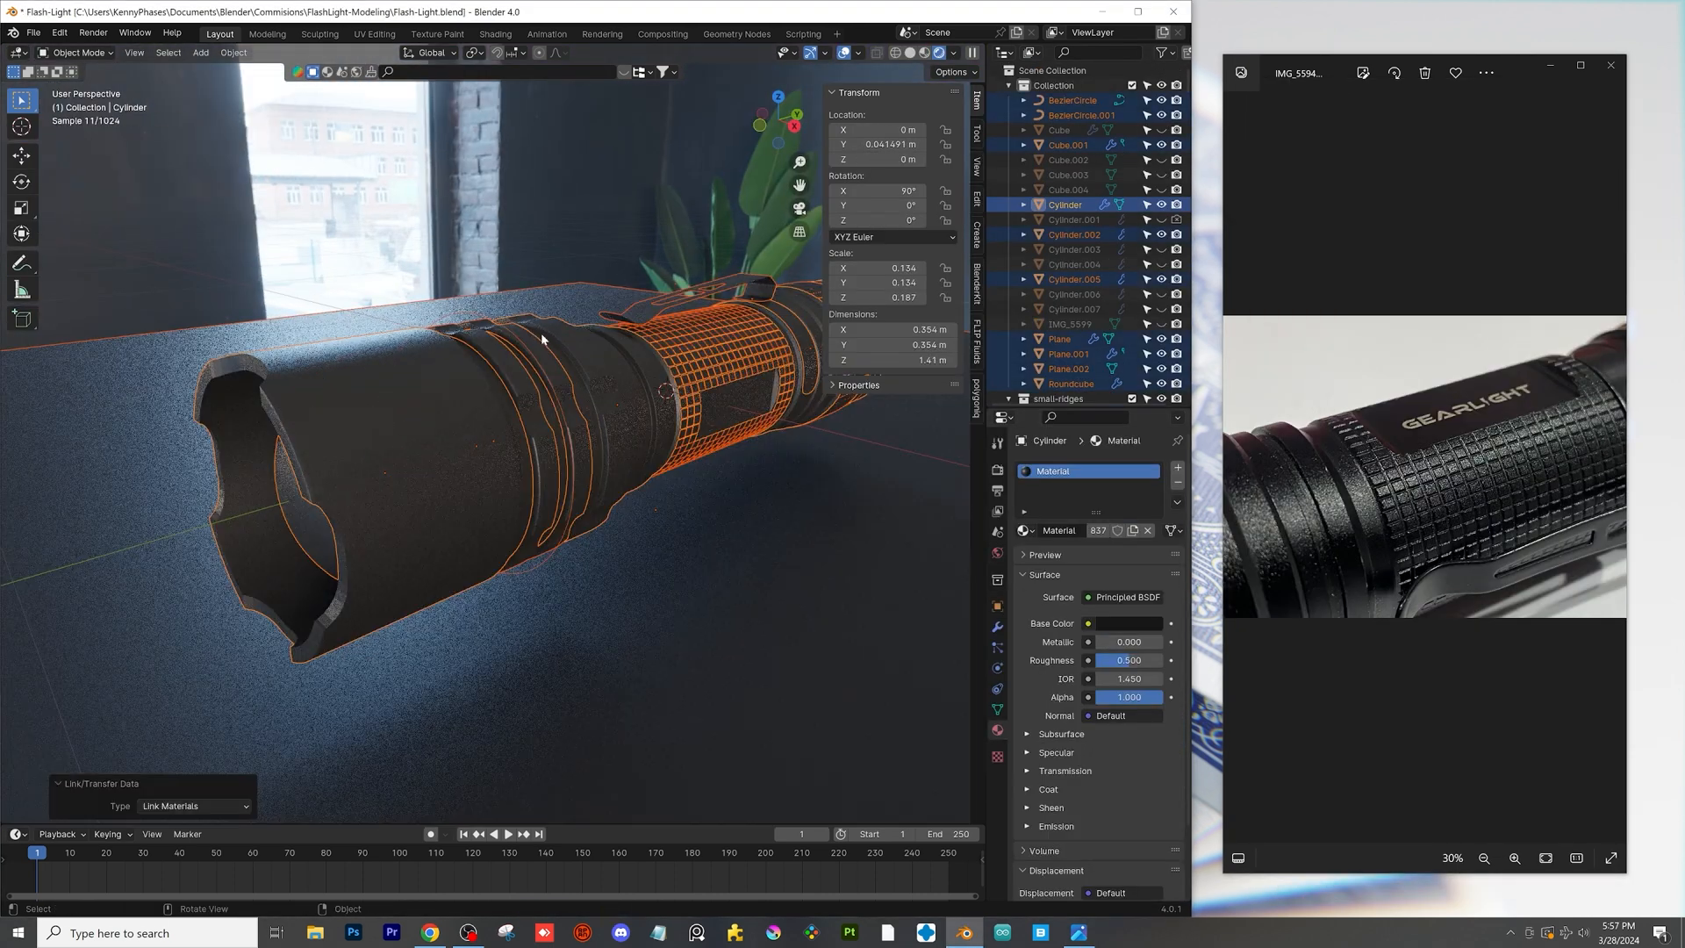